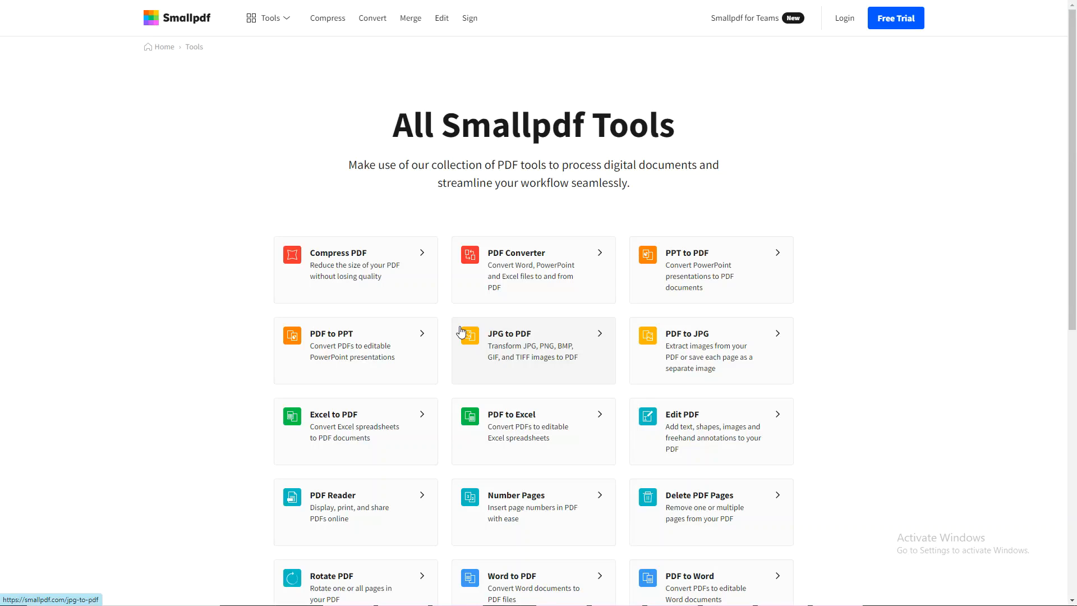
pyautogui.moveTo(392, 149)
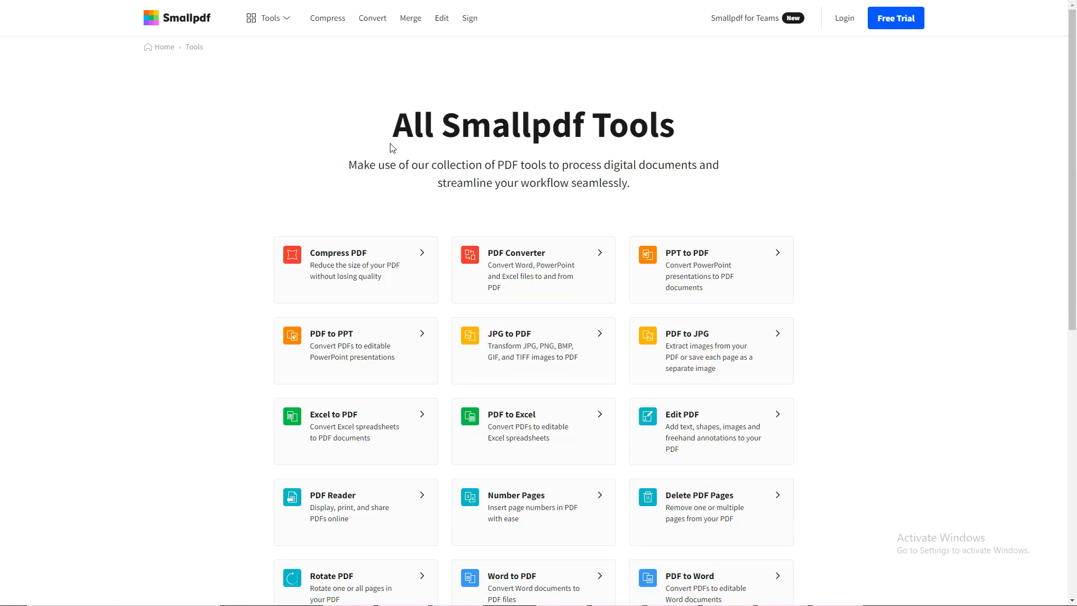
pyautogui.moveTo(373, 156)
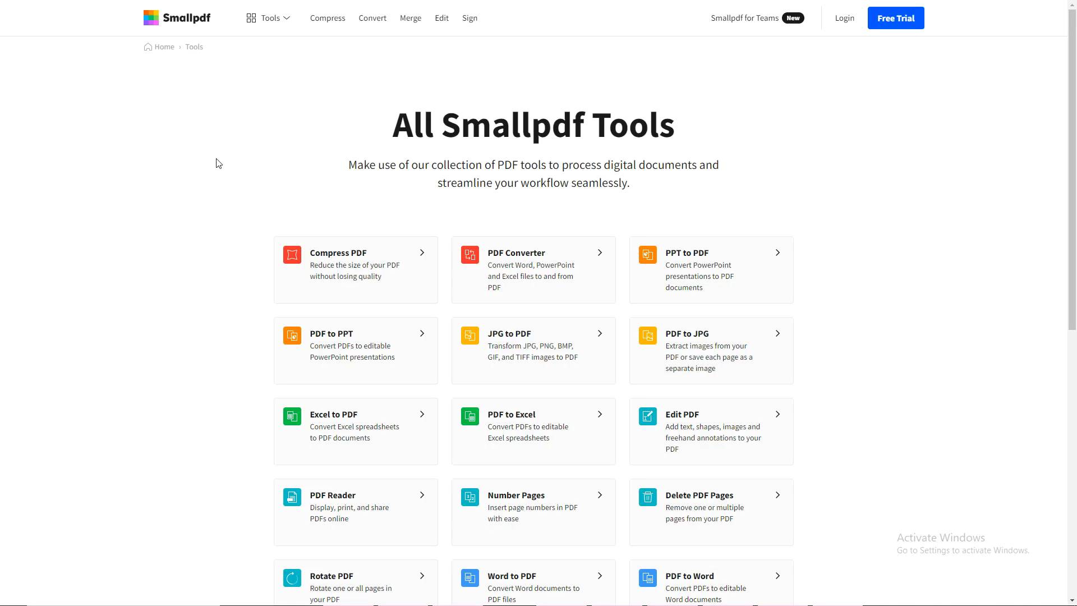
pyautogui.moveTo(561, 303)
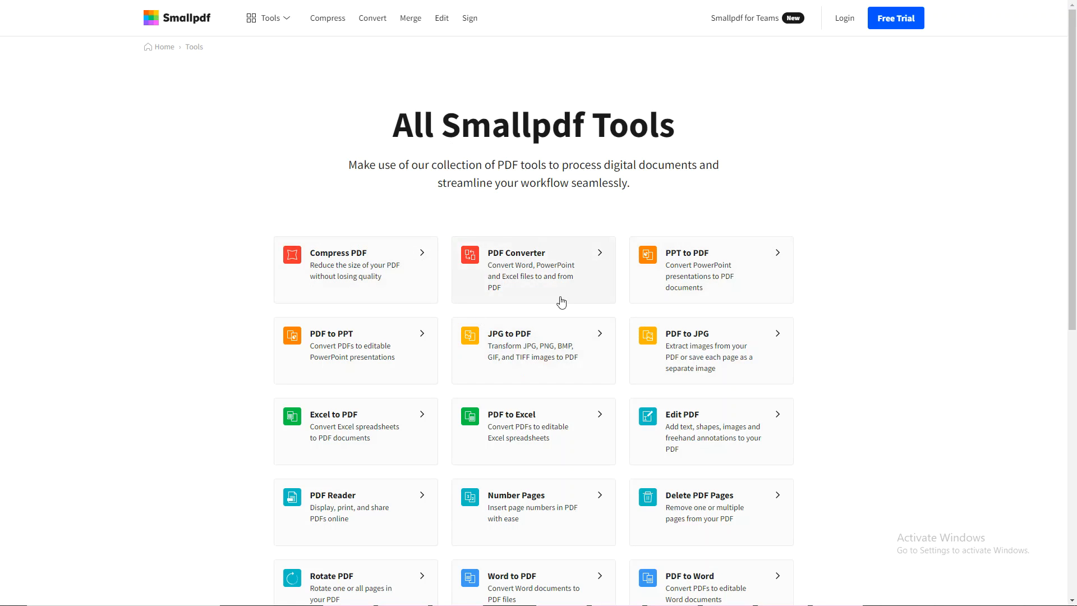
# Scroll down and open Smallpdf's Compress PDF tool
pyautogui.scroll(-3)
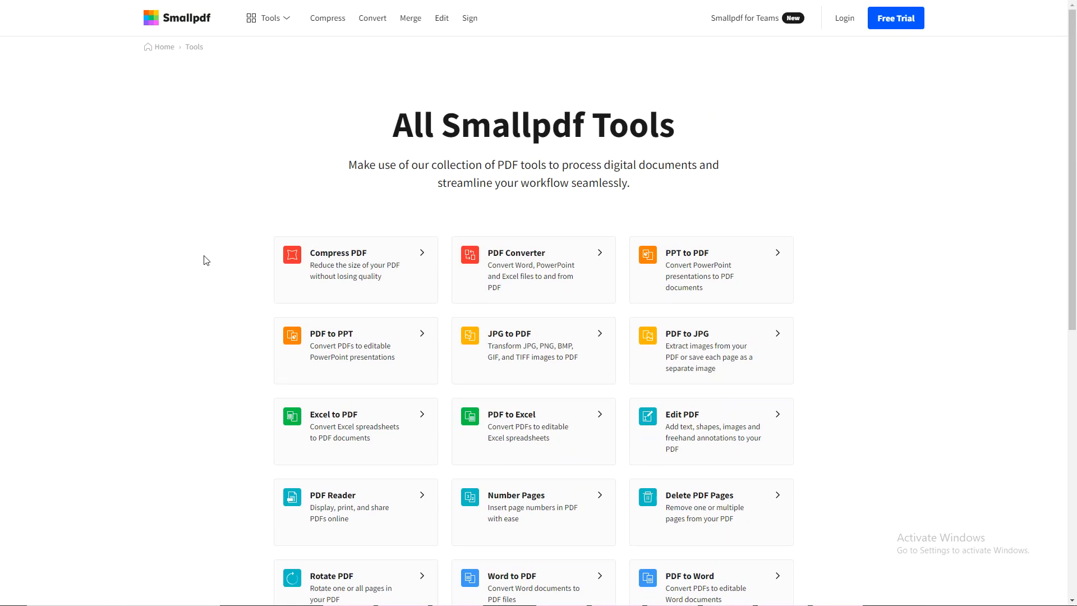
pyautogui.moveTo(100, 279)
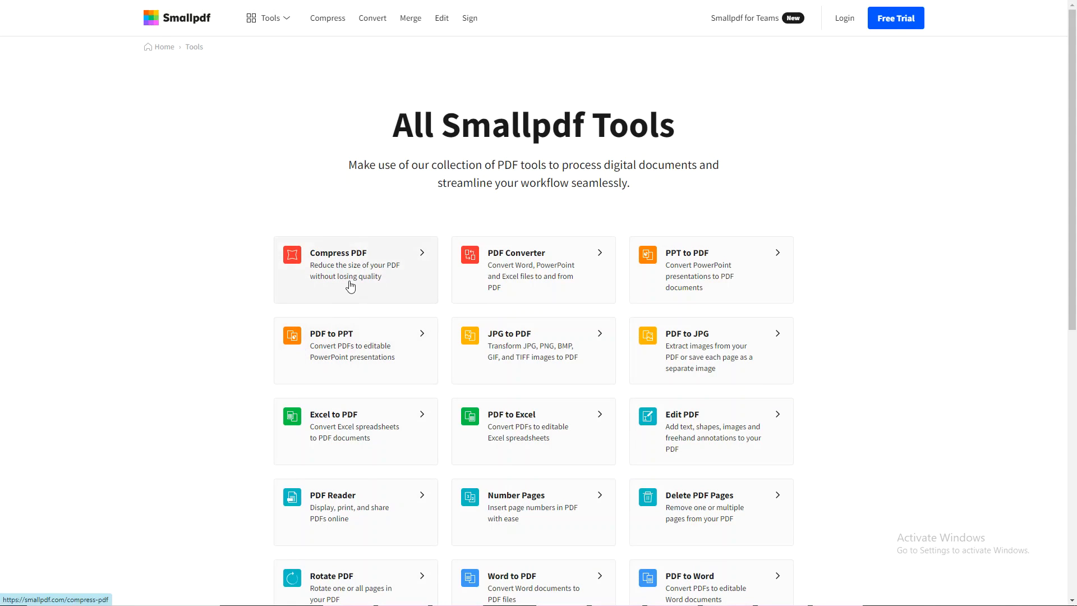
pyautogui.moveTo(269, 262)
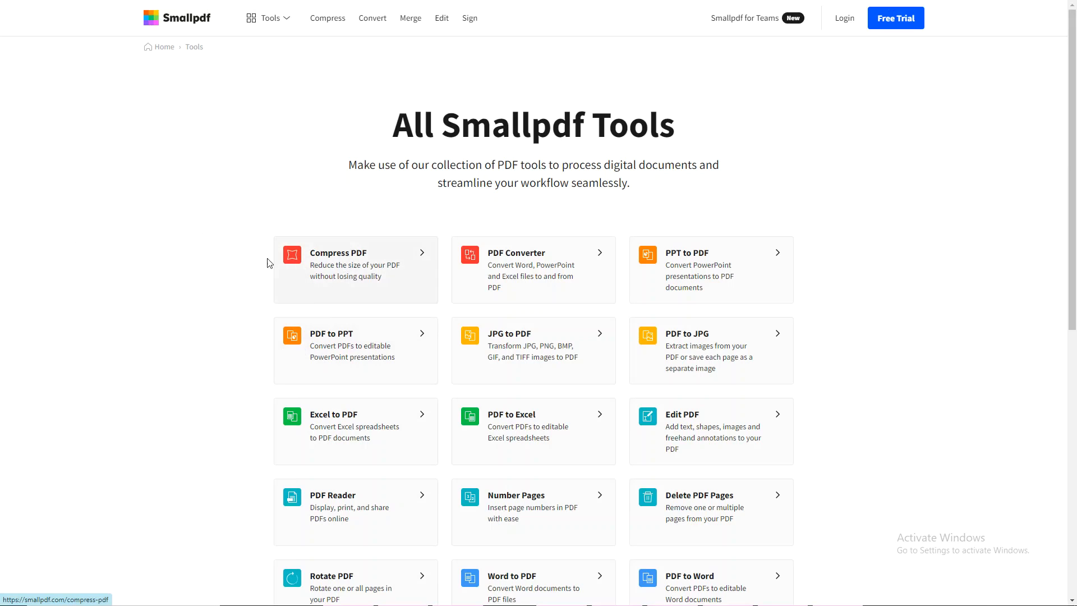
pyautogui.scroll(-3)
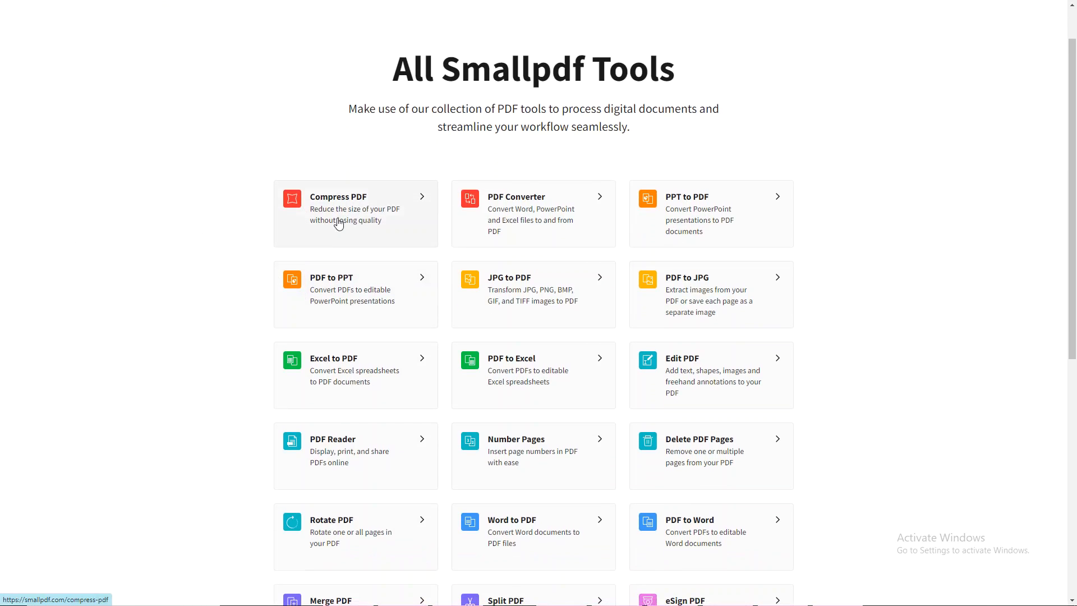
pyautogui.click(338, 214)
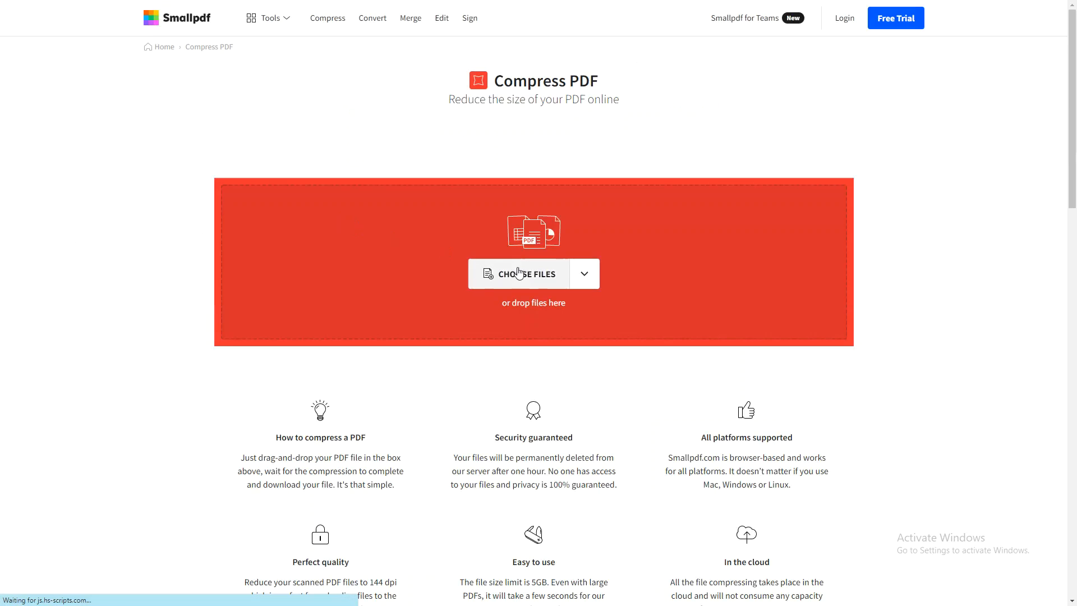
# Browse Documents and confirm Physics Y10 Book IGCSE Block-1 is about 24.6 MB
pyautogui.click(520, 273)
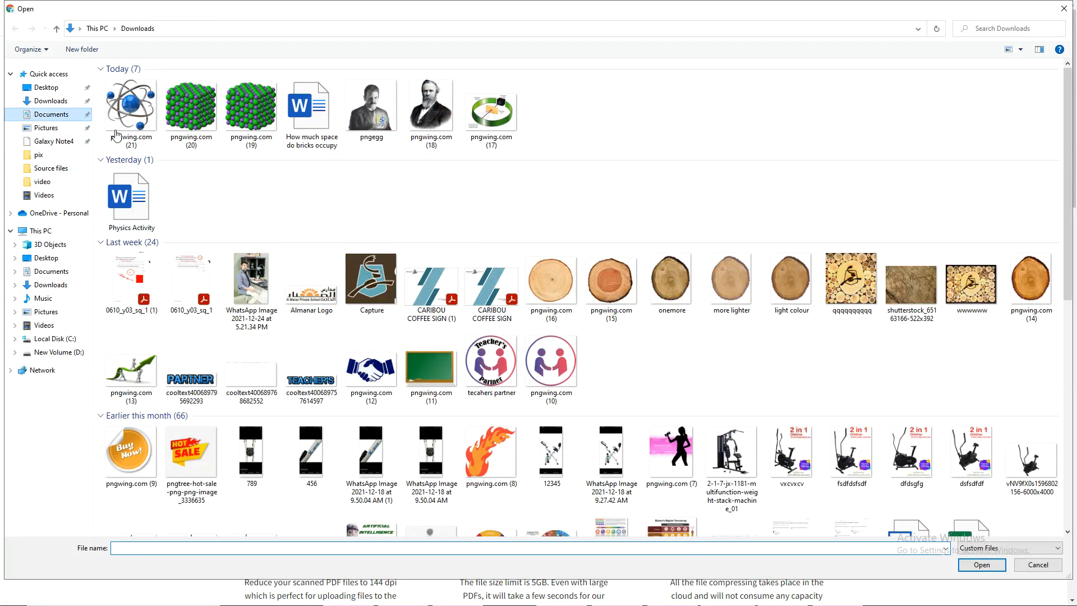
pyautogui.click(51, 114)
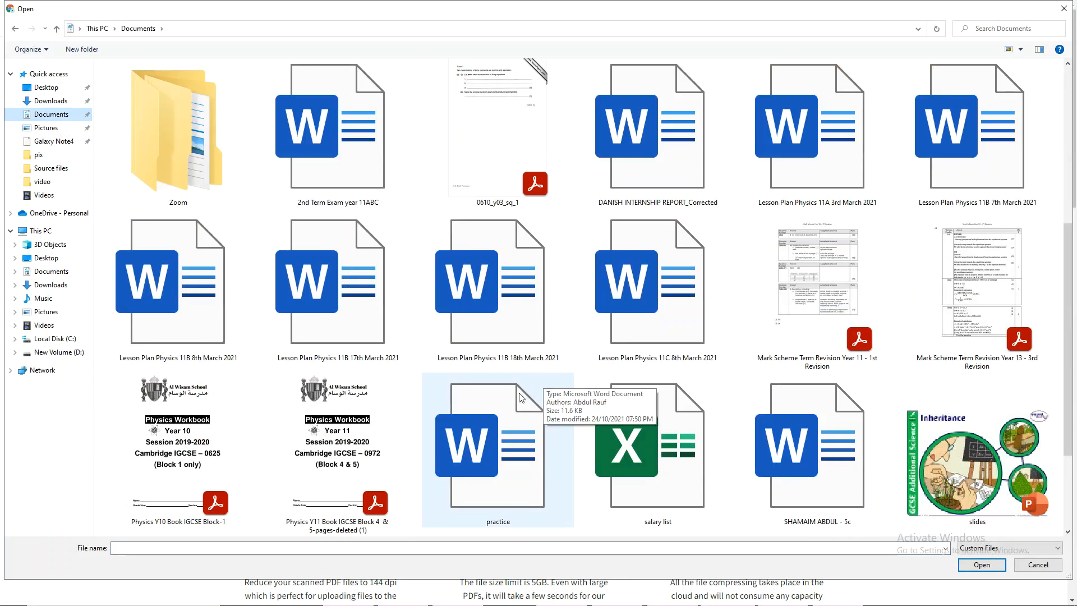
pyautogui.moveTo(177, 477)
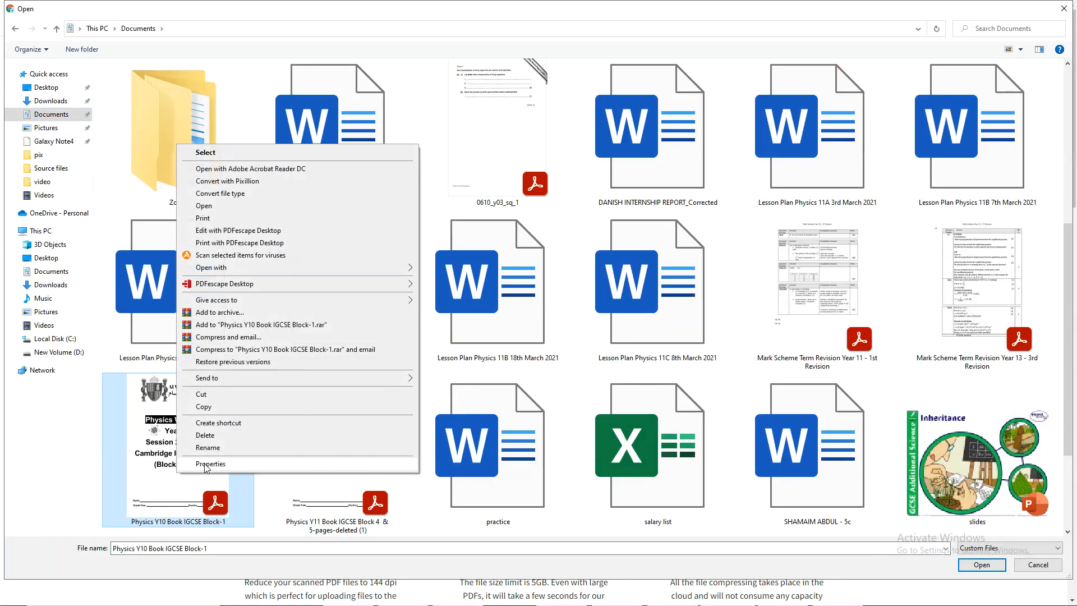
pyautogui.click(209, 464)
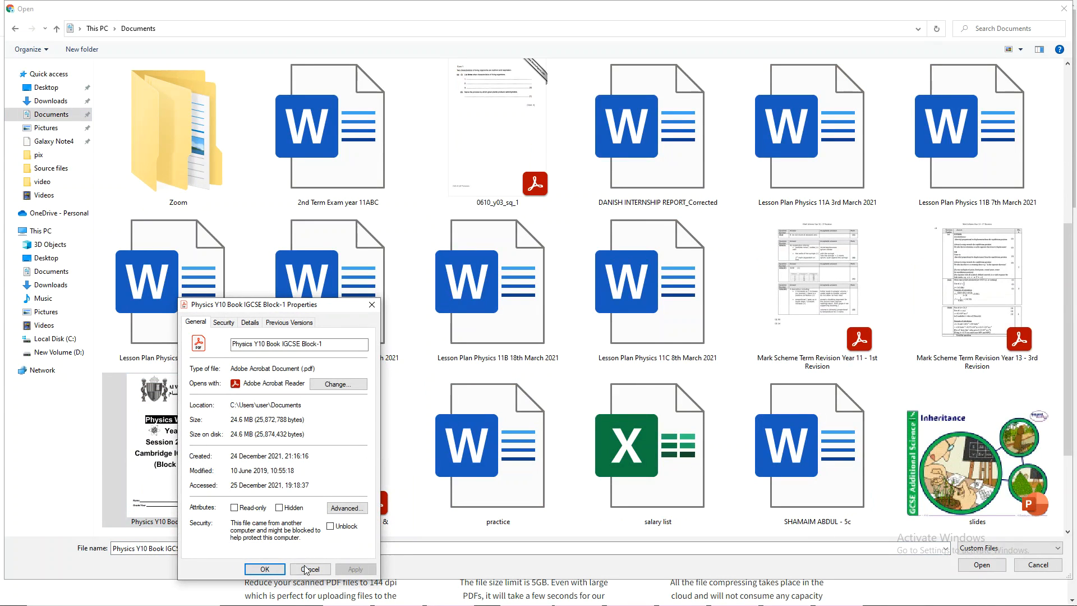
pyautogui.click(310, 569)
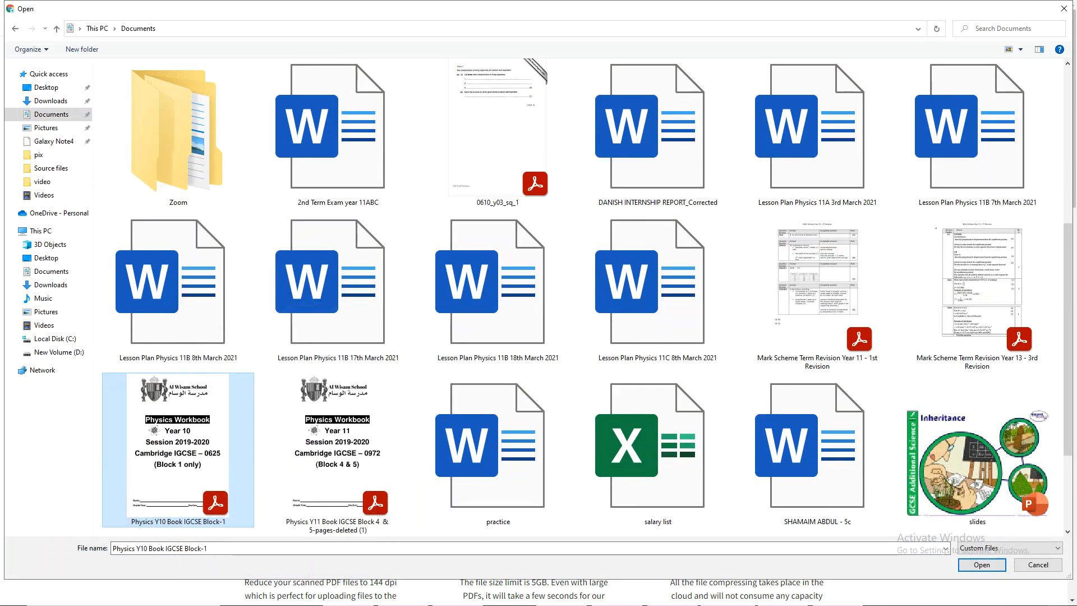
# Upload the 24.7 MB Physics Y10 workbook and compress it to about 9 MB
pyautogui.click(981, 564)
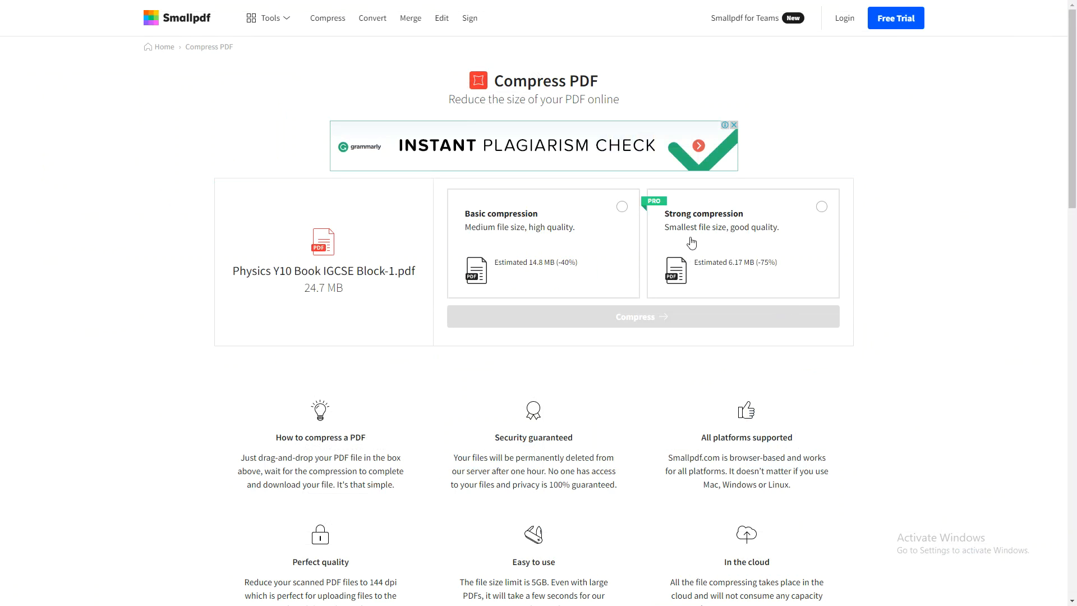
pyautogui.click(641, 316)
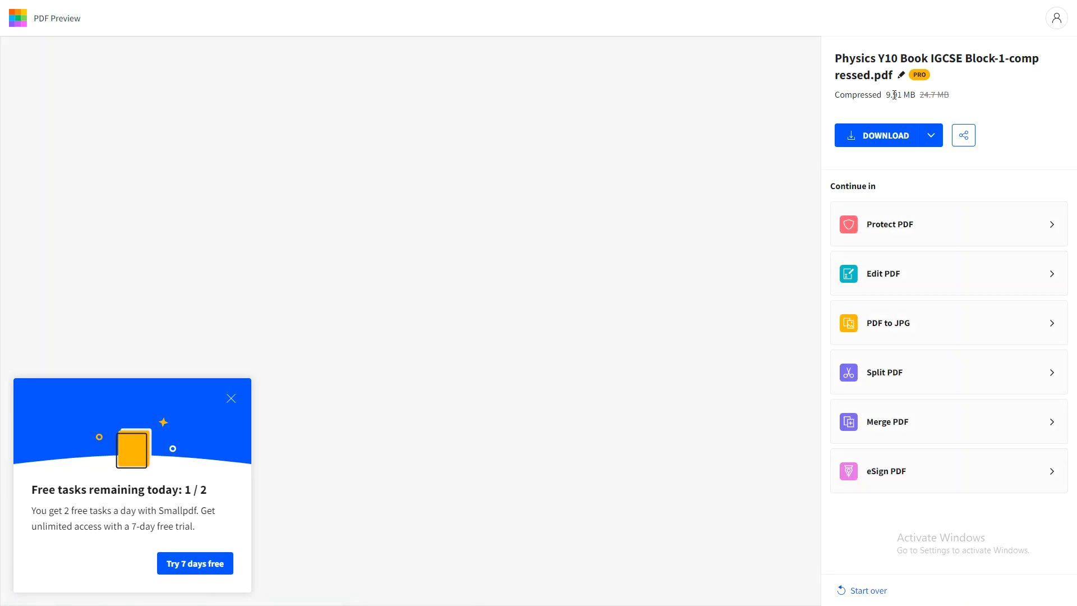
pyautogui.moveTo(886, 135)
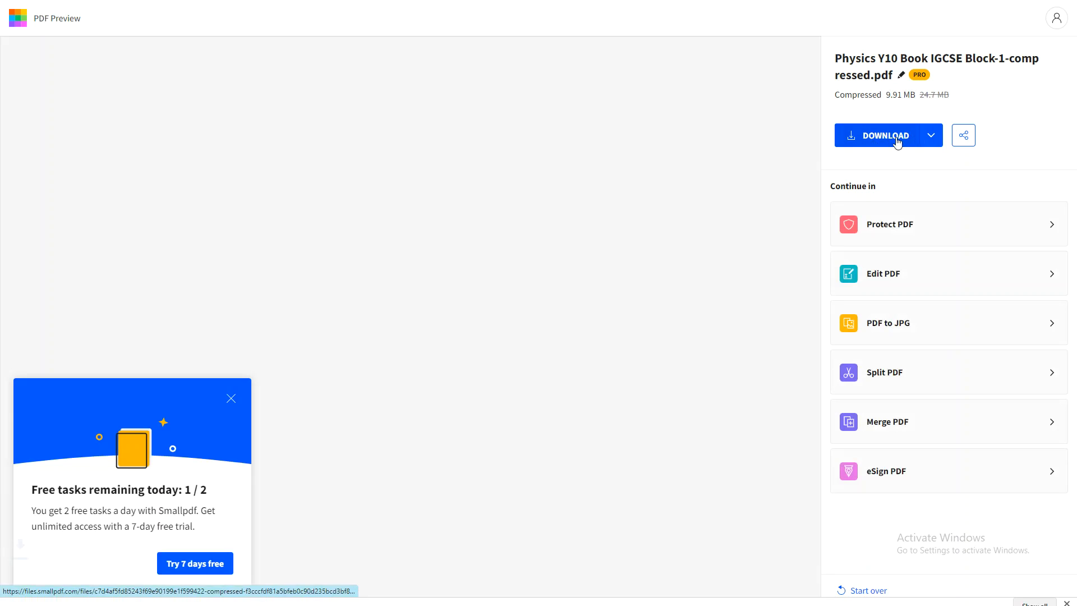
# Download the 9.91 MB compressed Physics workbook from the result page
pyautogui.click(887, 136)
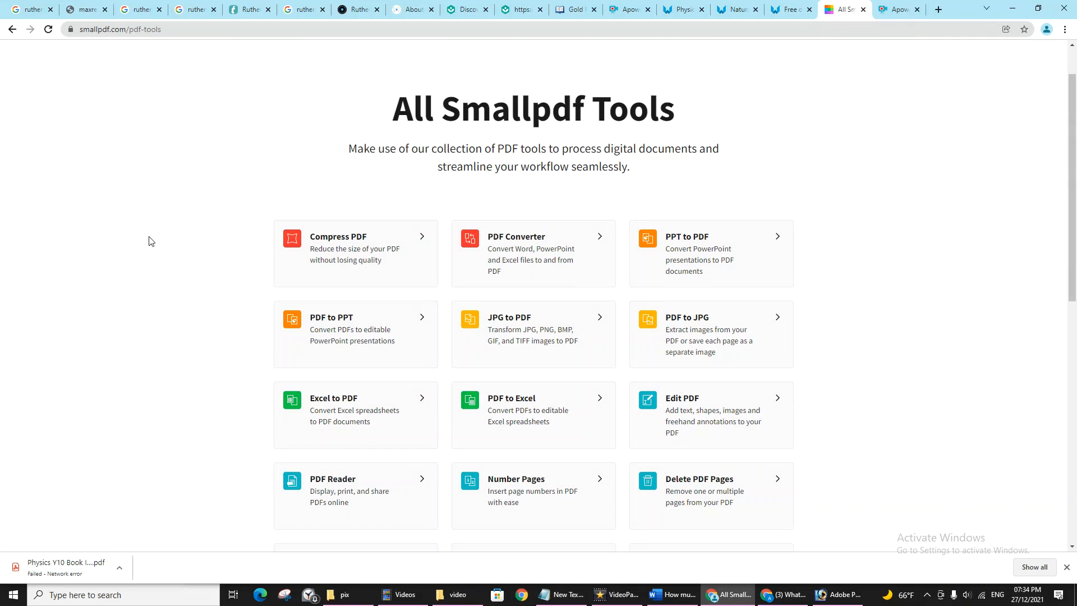
pyautogui.moveTo(758, 406)
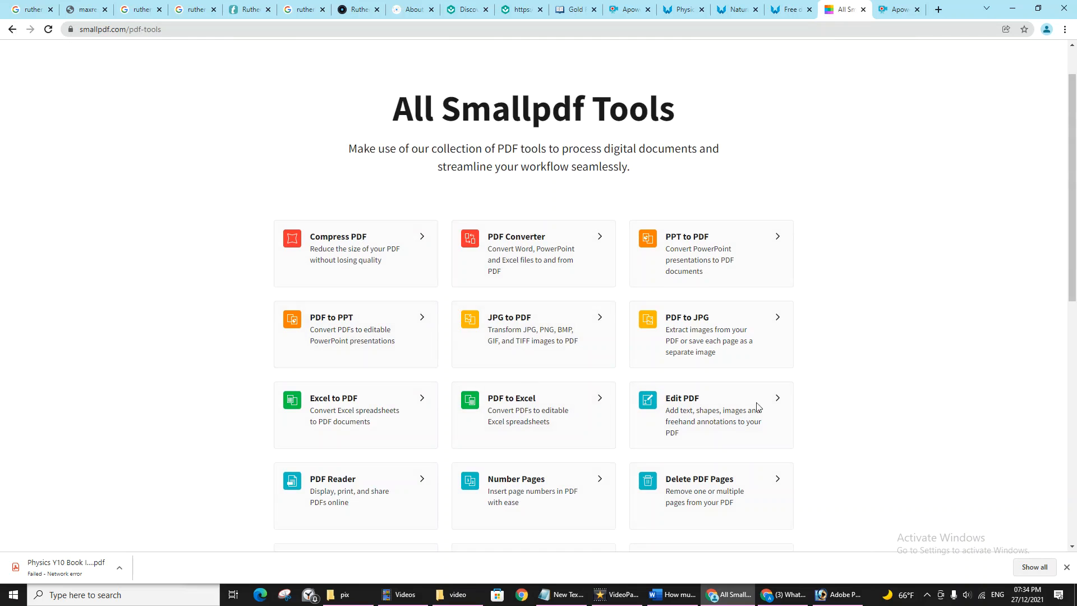
pyautogui.moveTo(420, 385)
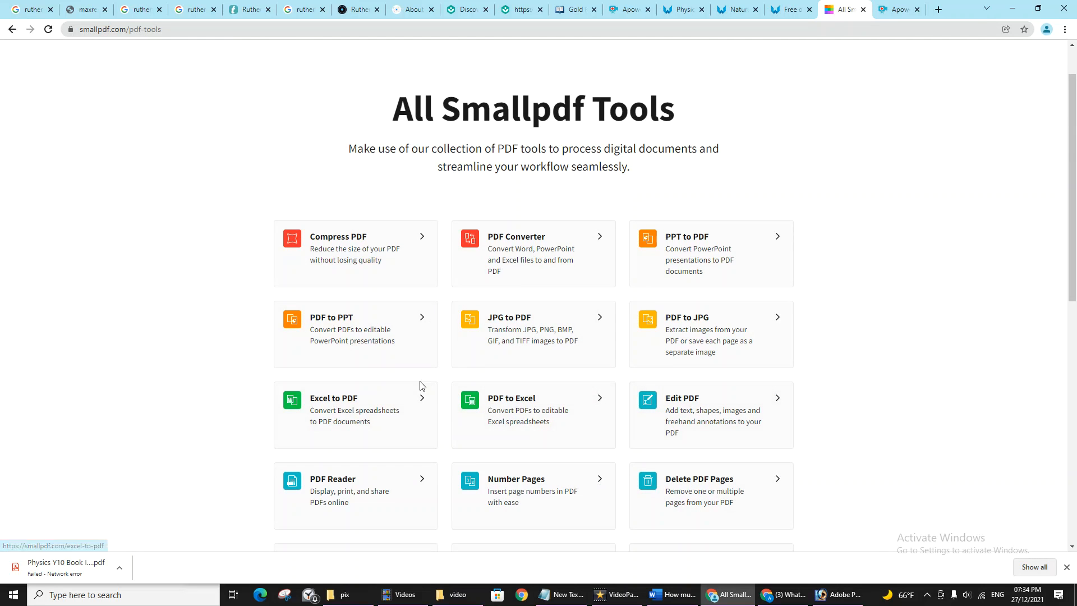
# Scroll the All Tools page and open Delete PDF Pages
pyautogui.scroll(-3)
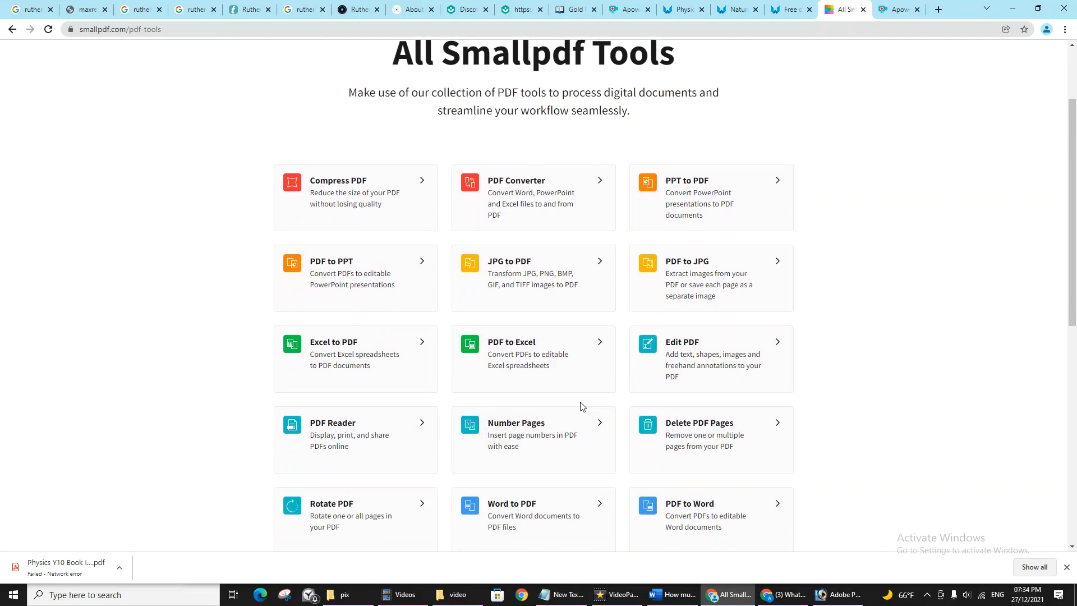
pyautogui.moveTo(728, 446)
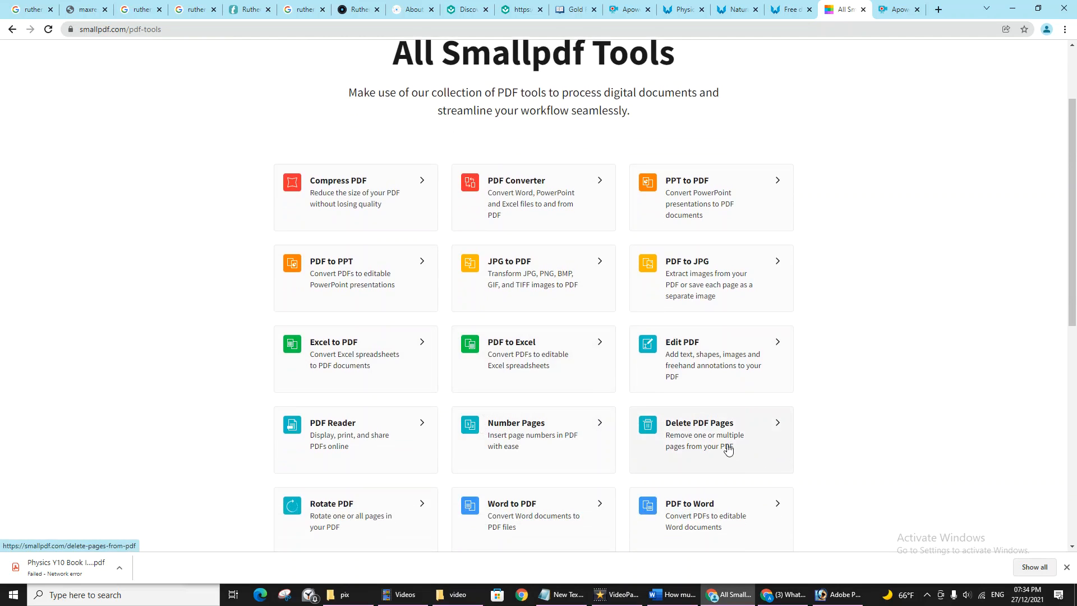
pyautogui.moveTo(1067, 569)
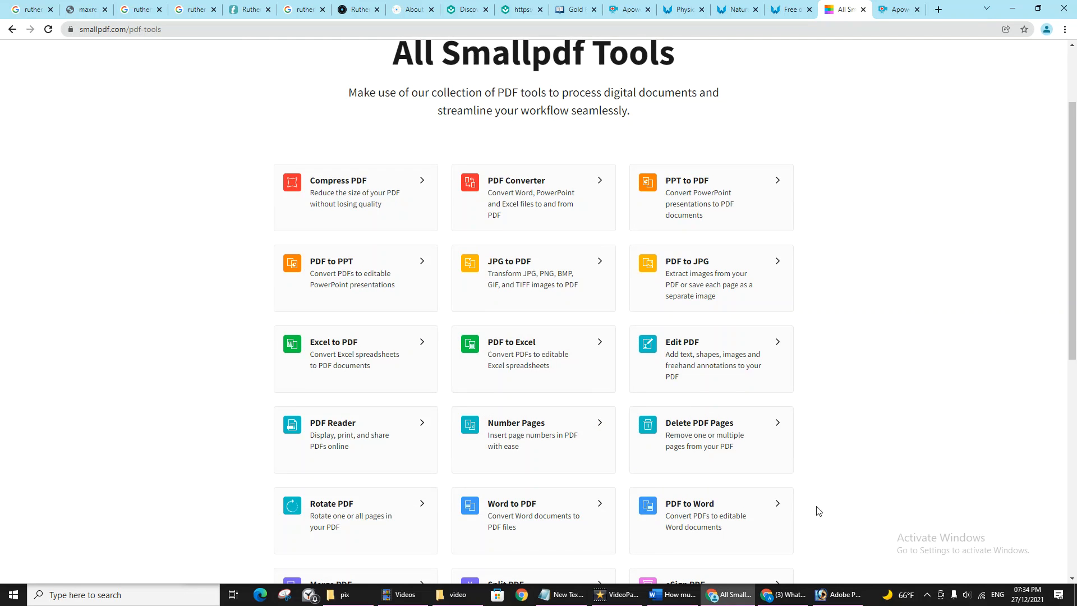
pyautogui.click(699, 434)
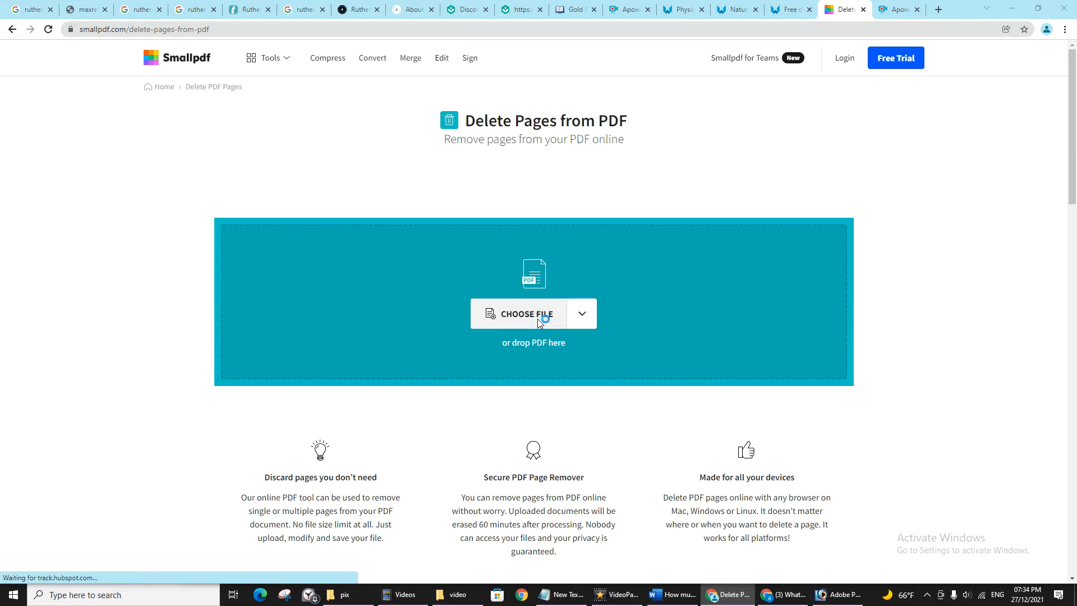
# Upload 'Physics Y11 Book IGCSE Block 4 & 5-pages-deleted (1)' from Documents
pyautogui.click(520, 314)
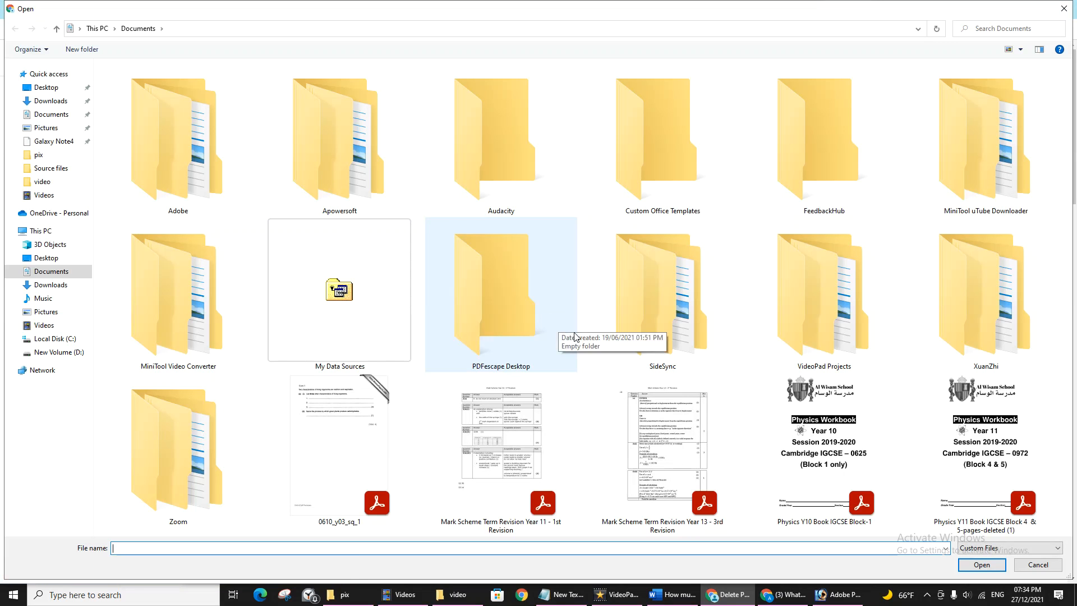
pyautogui.click(984, 450)
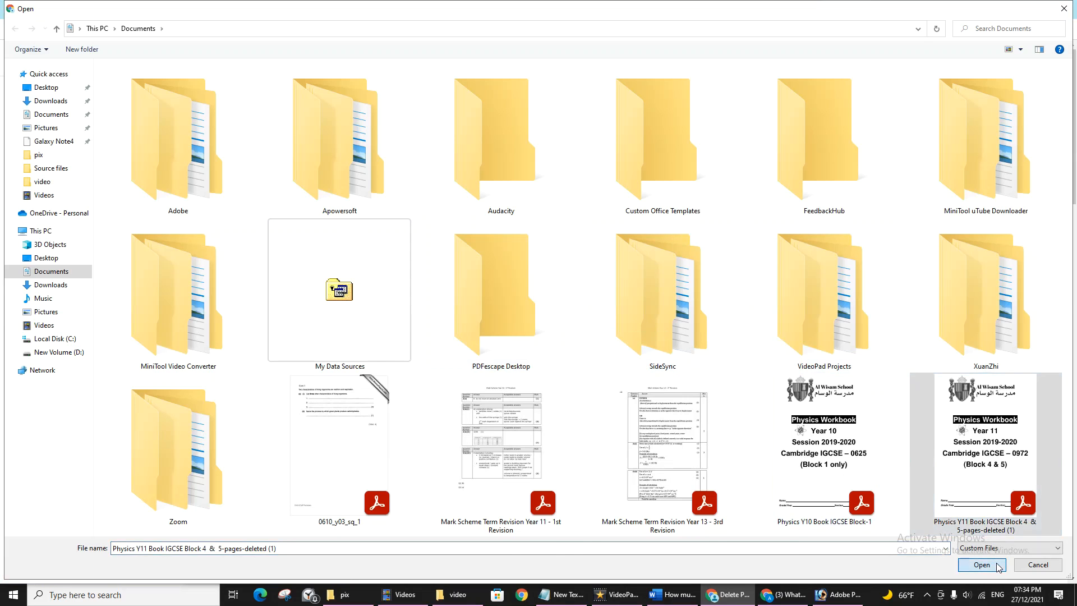
pyautogui.click(981, 563)
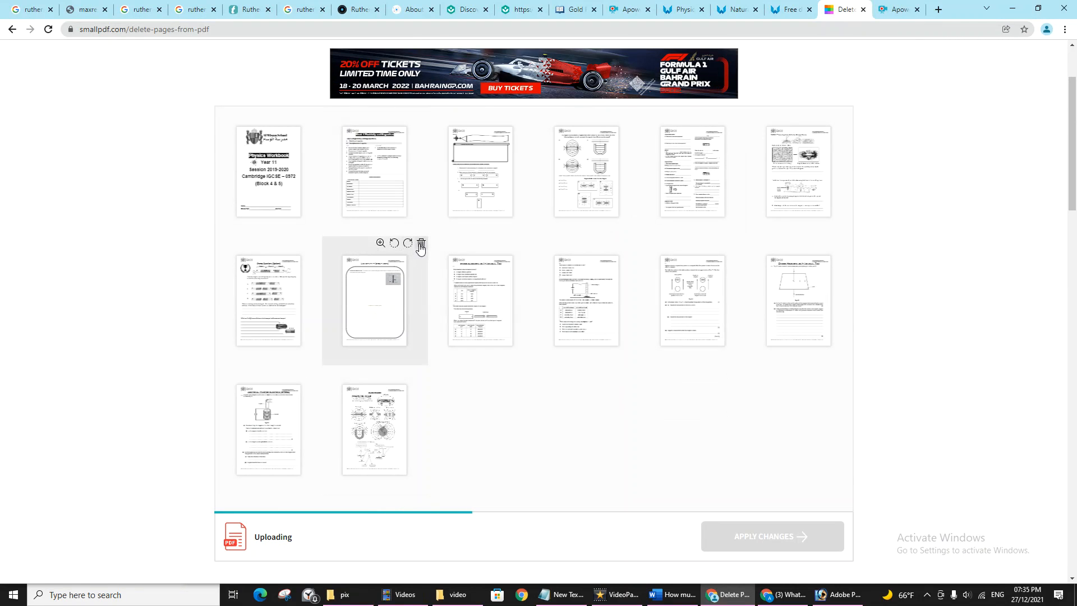
# Delete the blank eighth page and other unwanted pages, then apply the changes
pyautogui.click(420, 244)
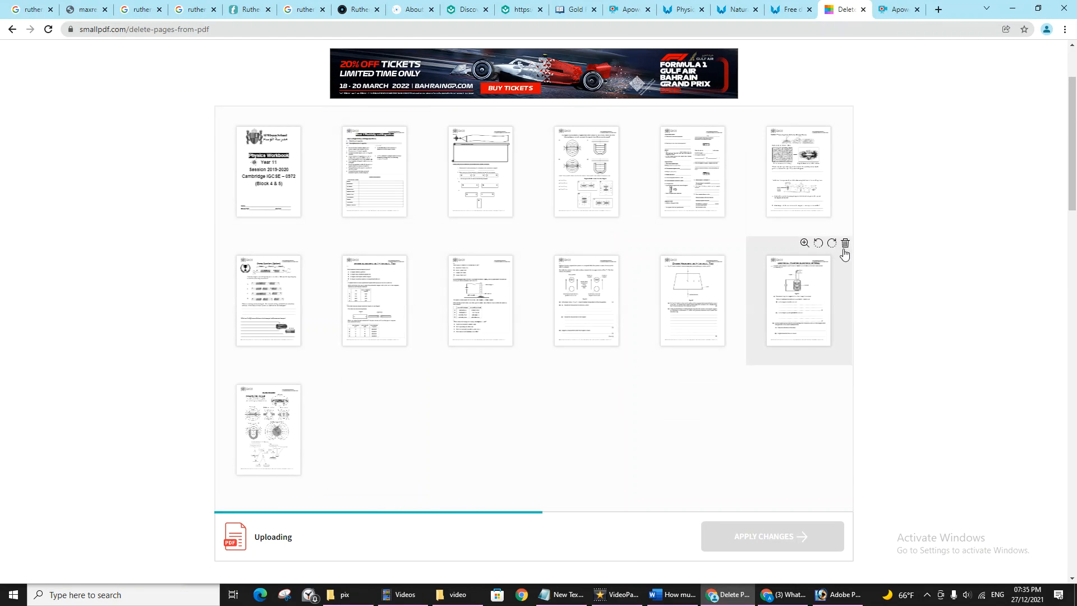
pyautogui.click(845, 242)
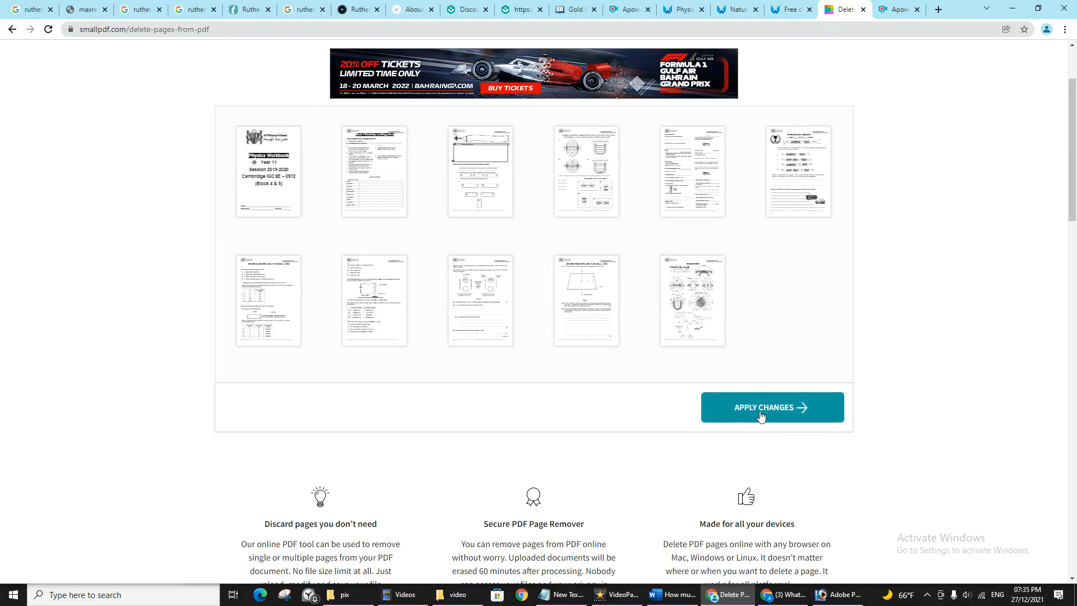
pyautogui.click(772, 406)
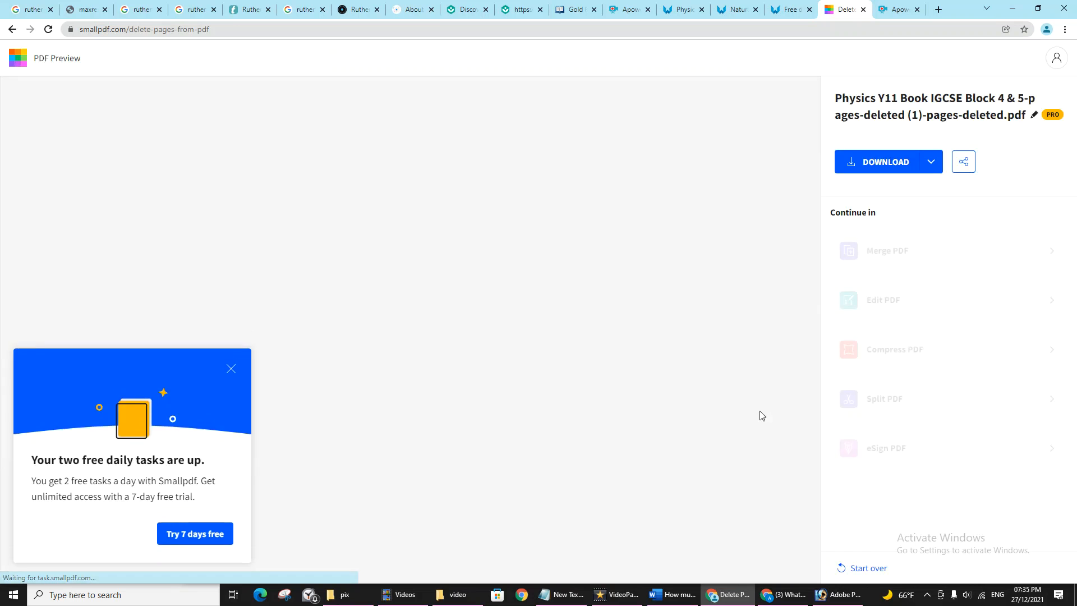